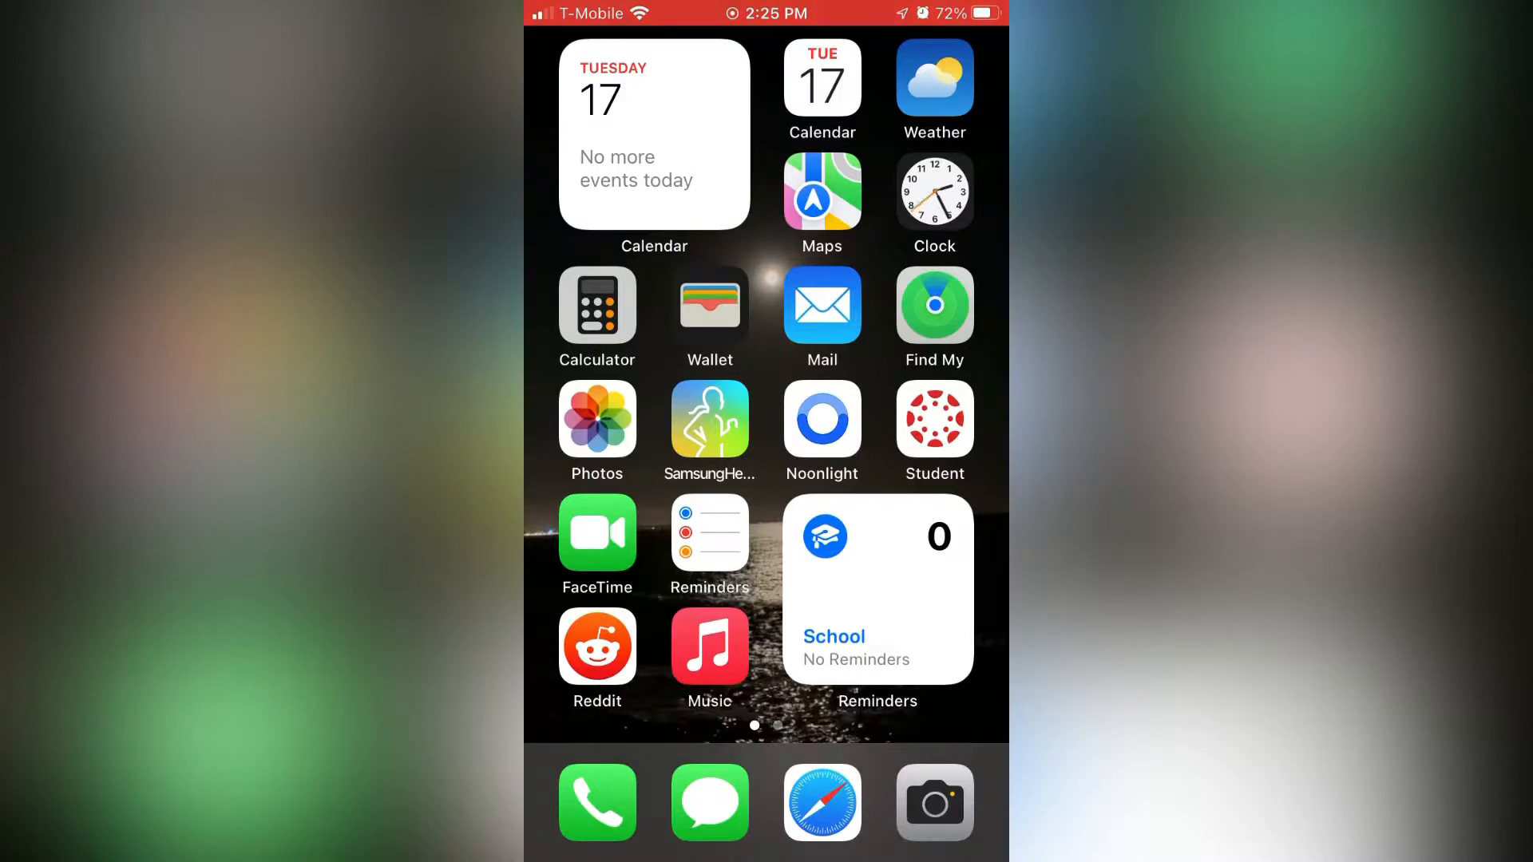
# Launch Music, locate Sir Sly's Don't You Worry, Honey in Recently Added and show its options menu.
pyautogui.click(709, 643)
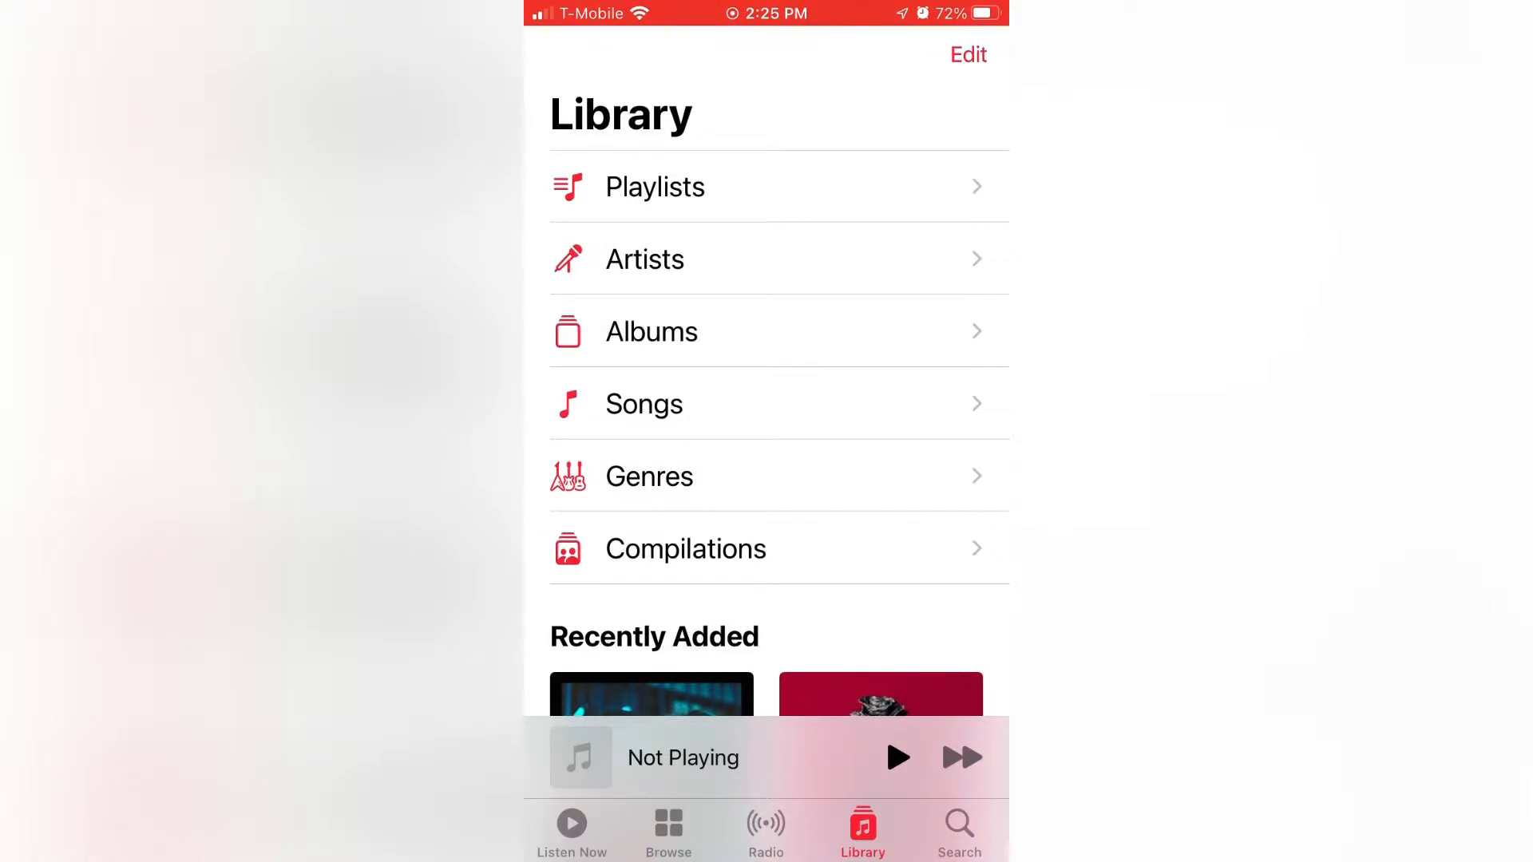
pyautogui.scroll(-3)
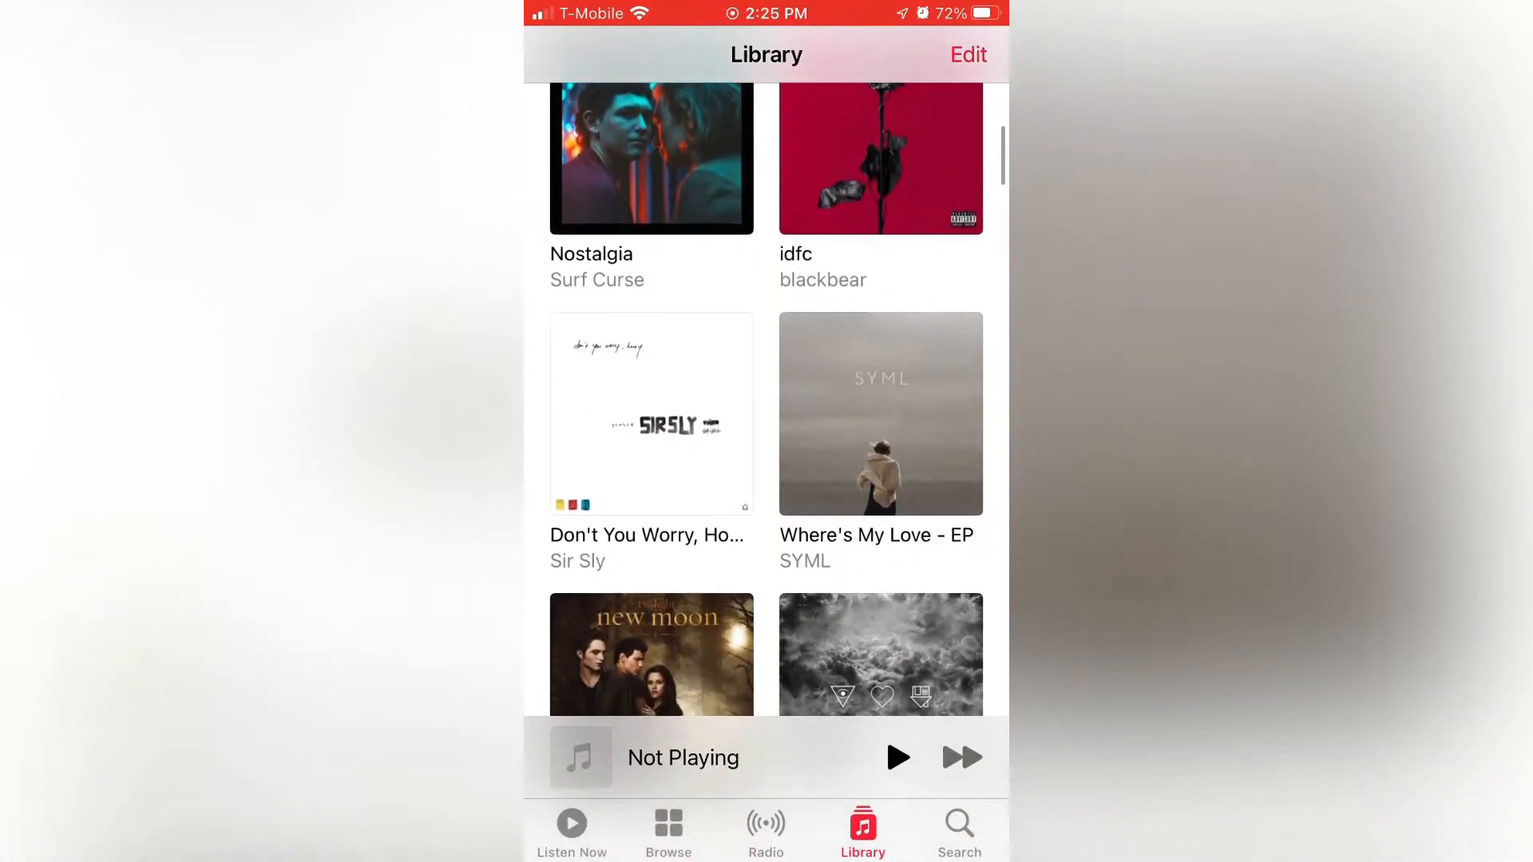
pyautogui.click(650, 412)
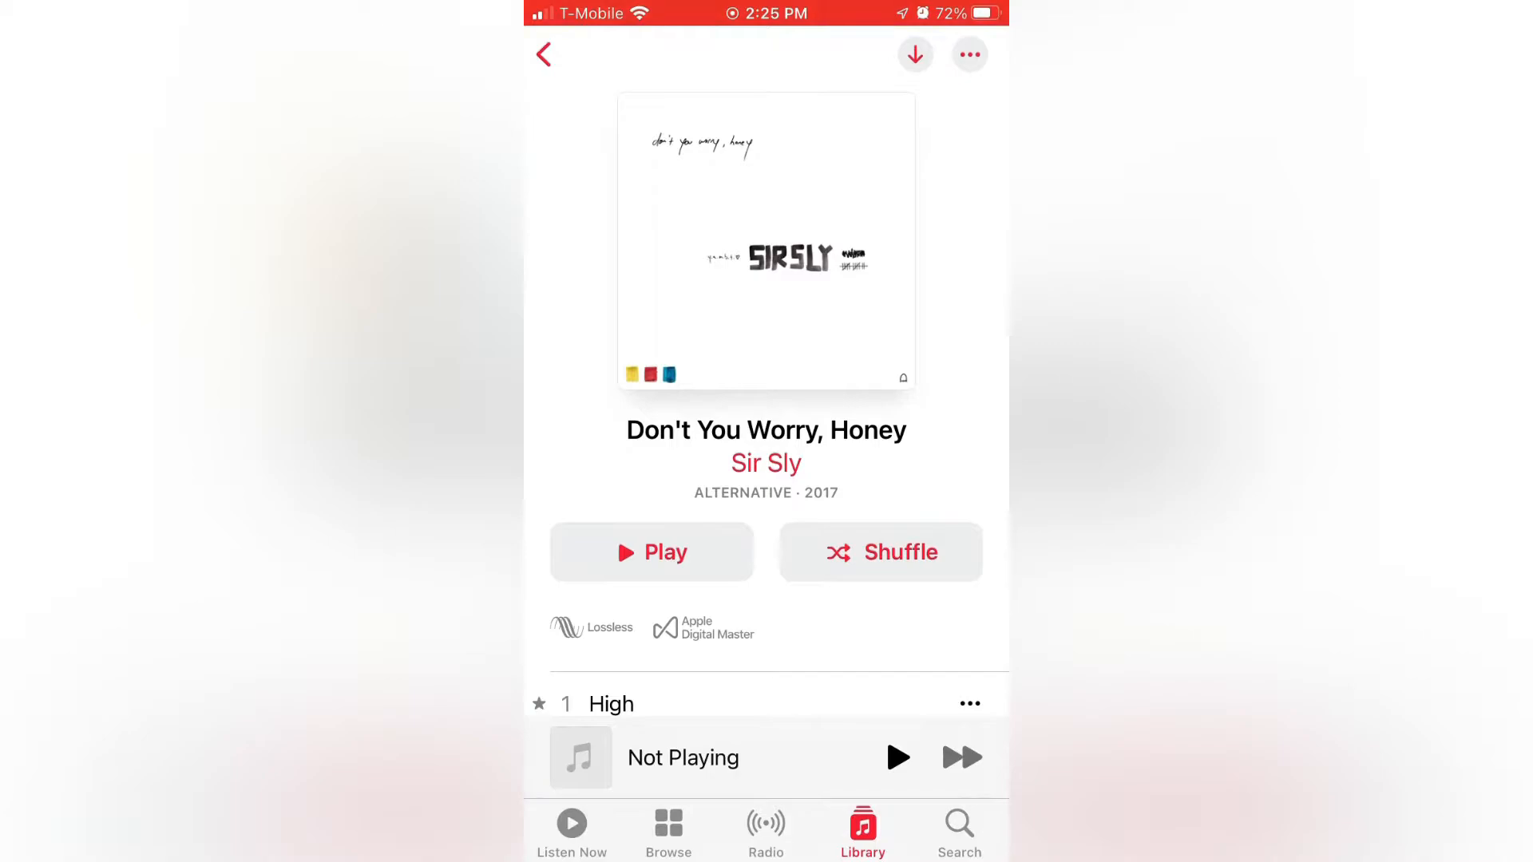
pyautogui.click(968, 54)
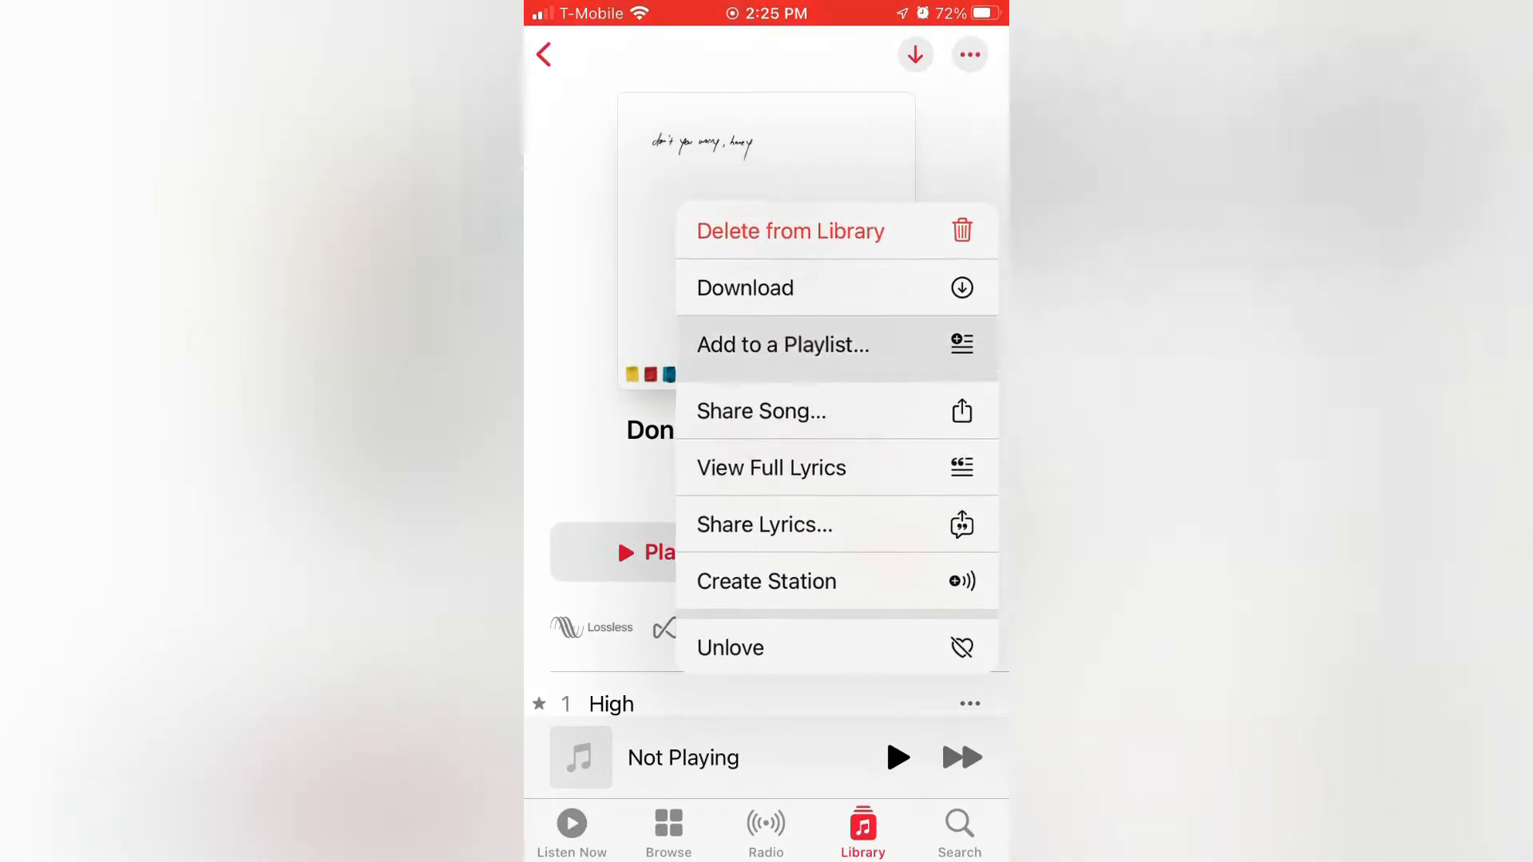
# Add the Sir Sly song High to a new playlist named 'Playlist Name'.
pyautogui.click(782, 345)
pyautogui.write('Playlist Name')
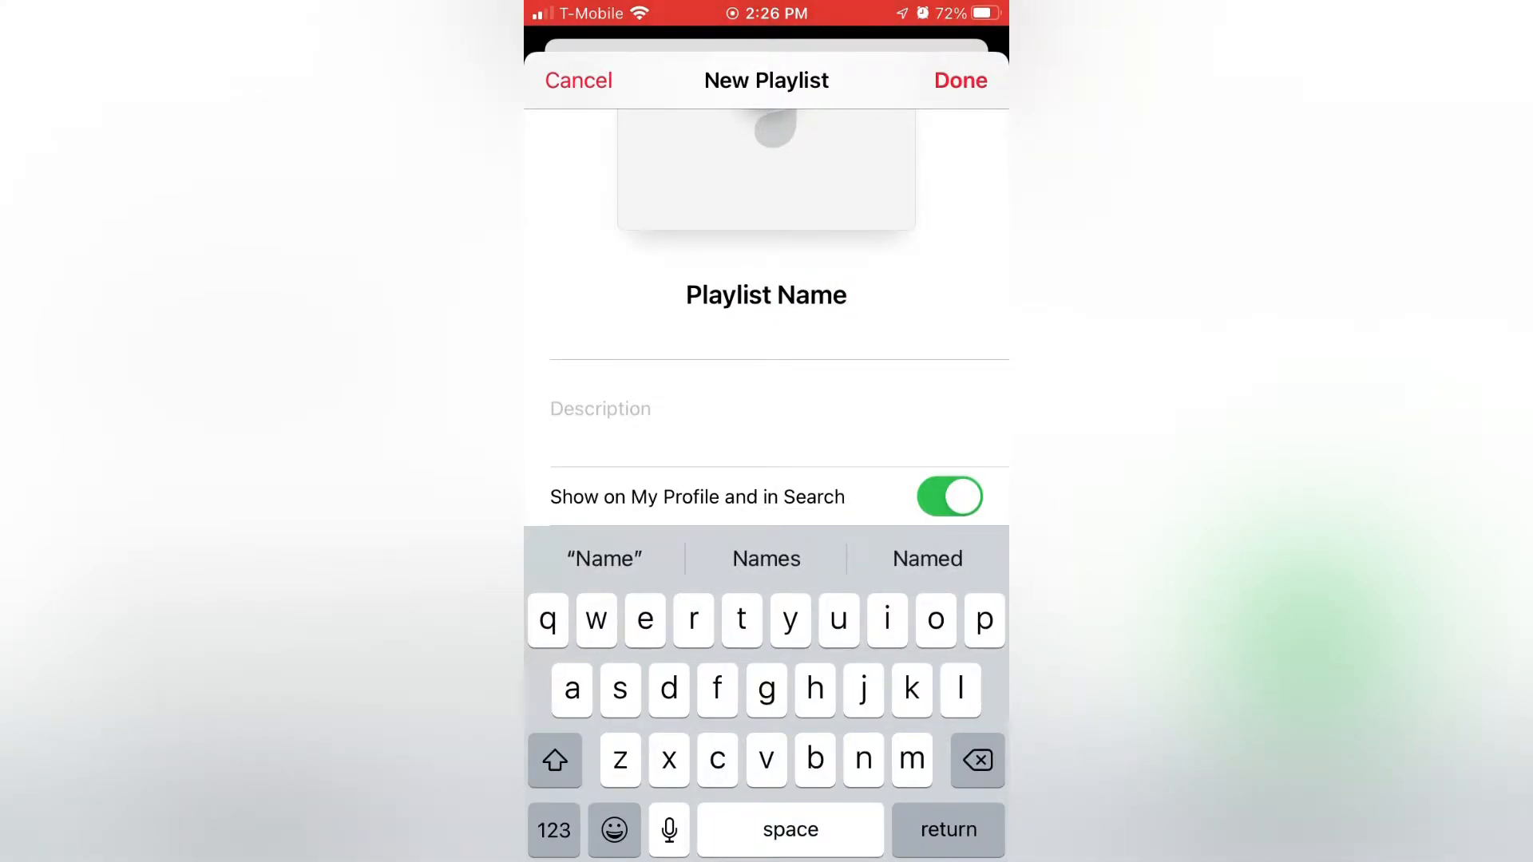
pyautogui.click(947, 497)
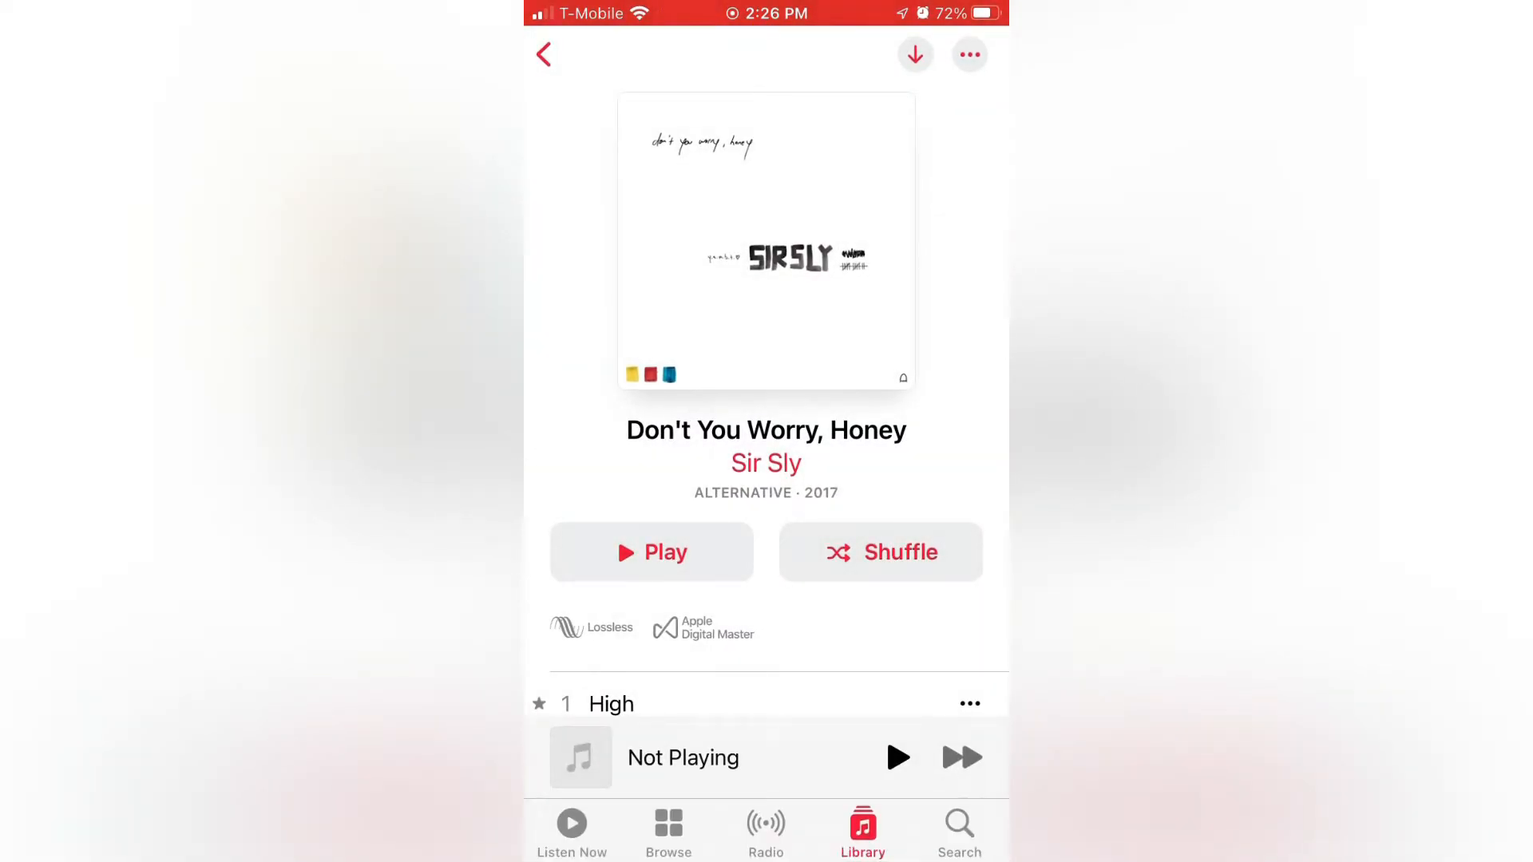
# Search the catalogue for 'Chromatic' to find Lady Gaga's Chromatica album.
pyautogui.click(959, 831)
pyautogui.write('Search for')
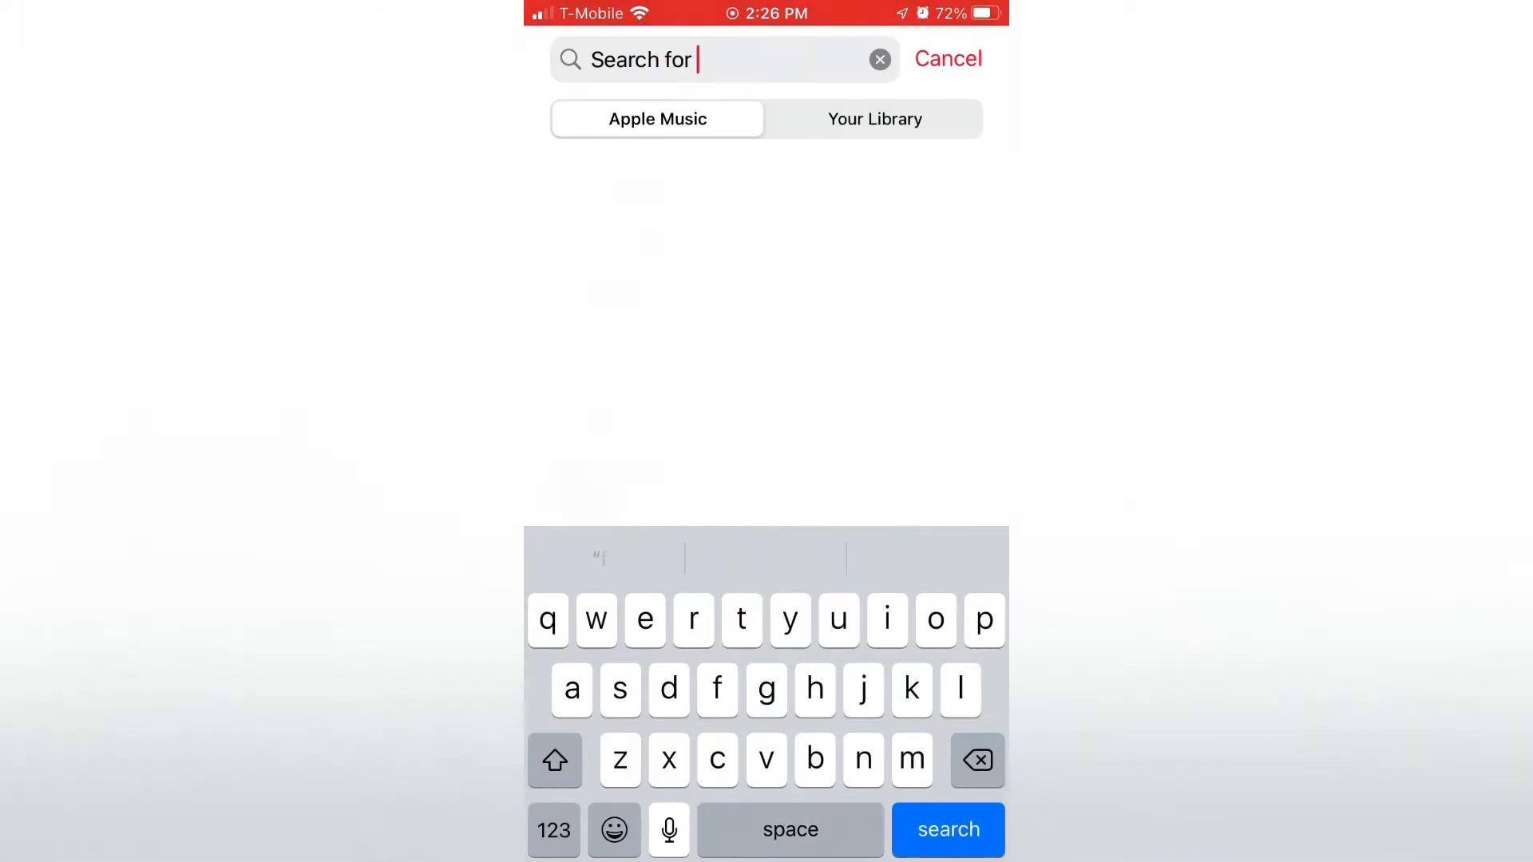
pyautogui.write('Songs Here')
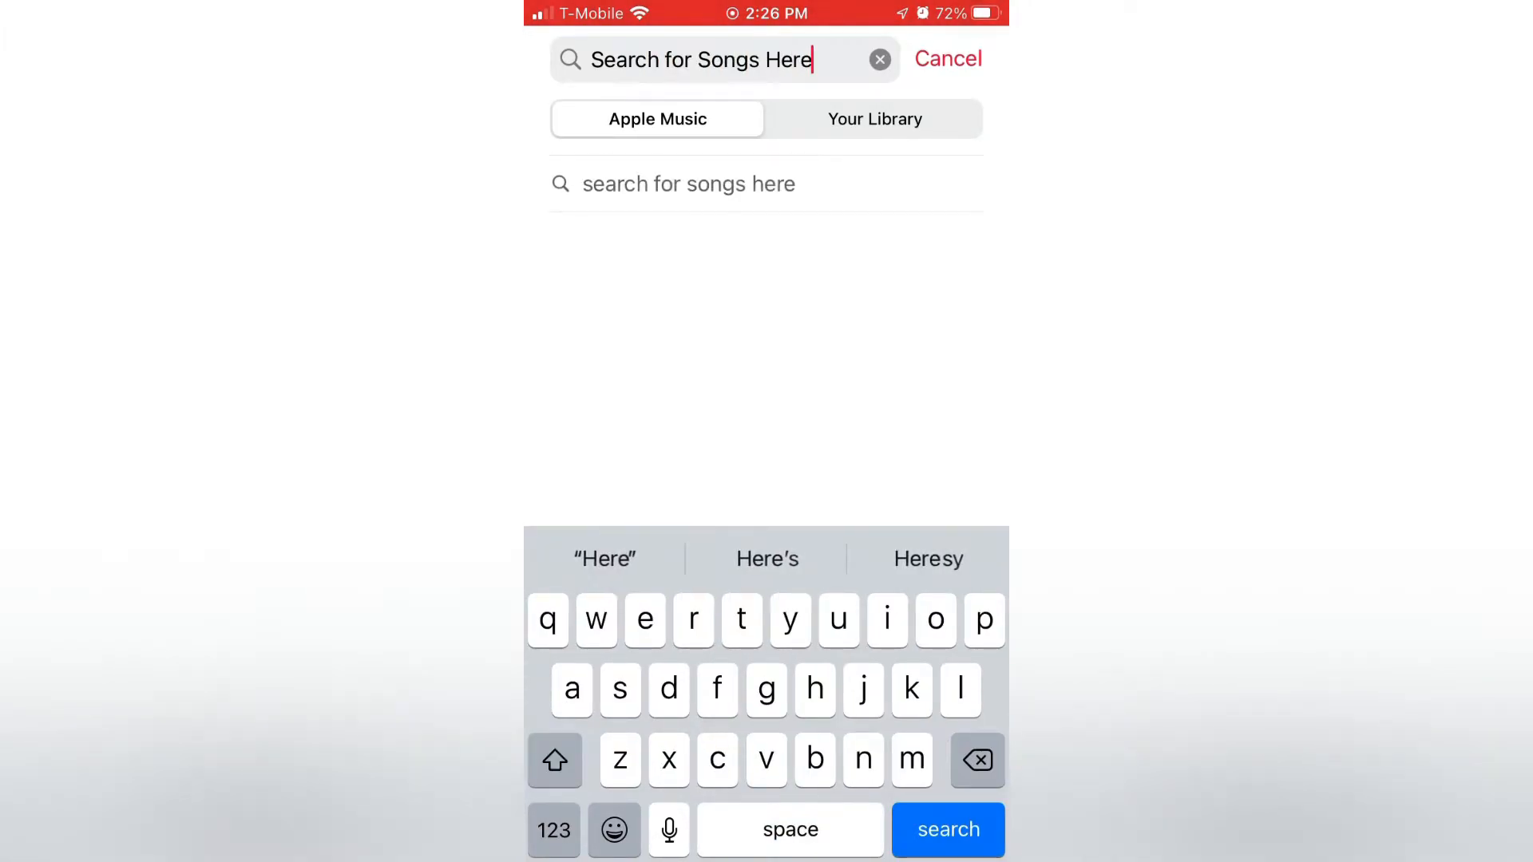
pyautogui.click(878, 59)
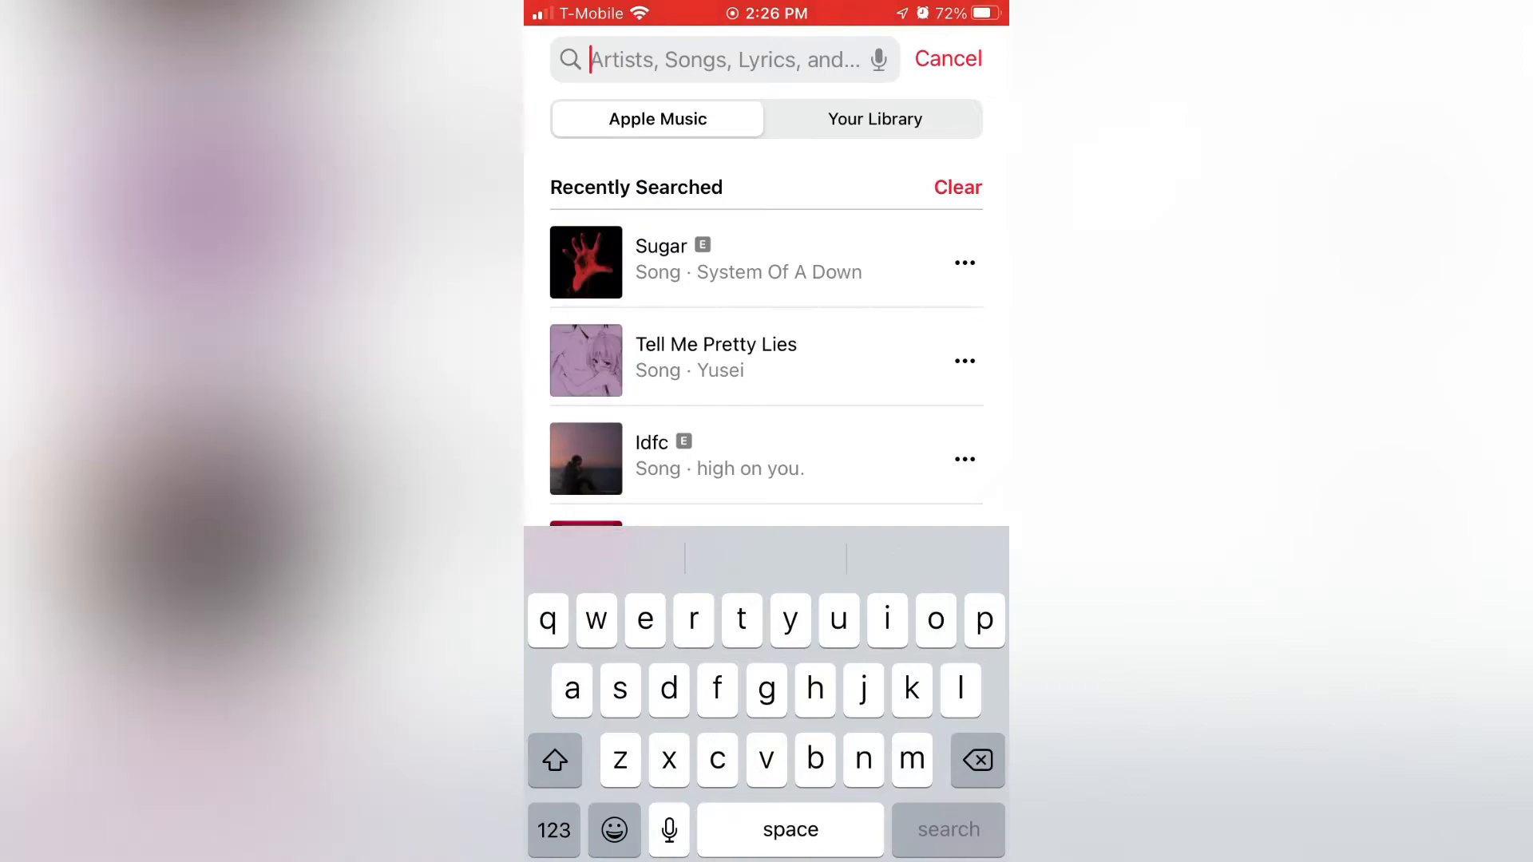
pyautogui.write('Chromatic')
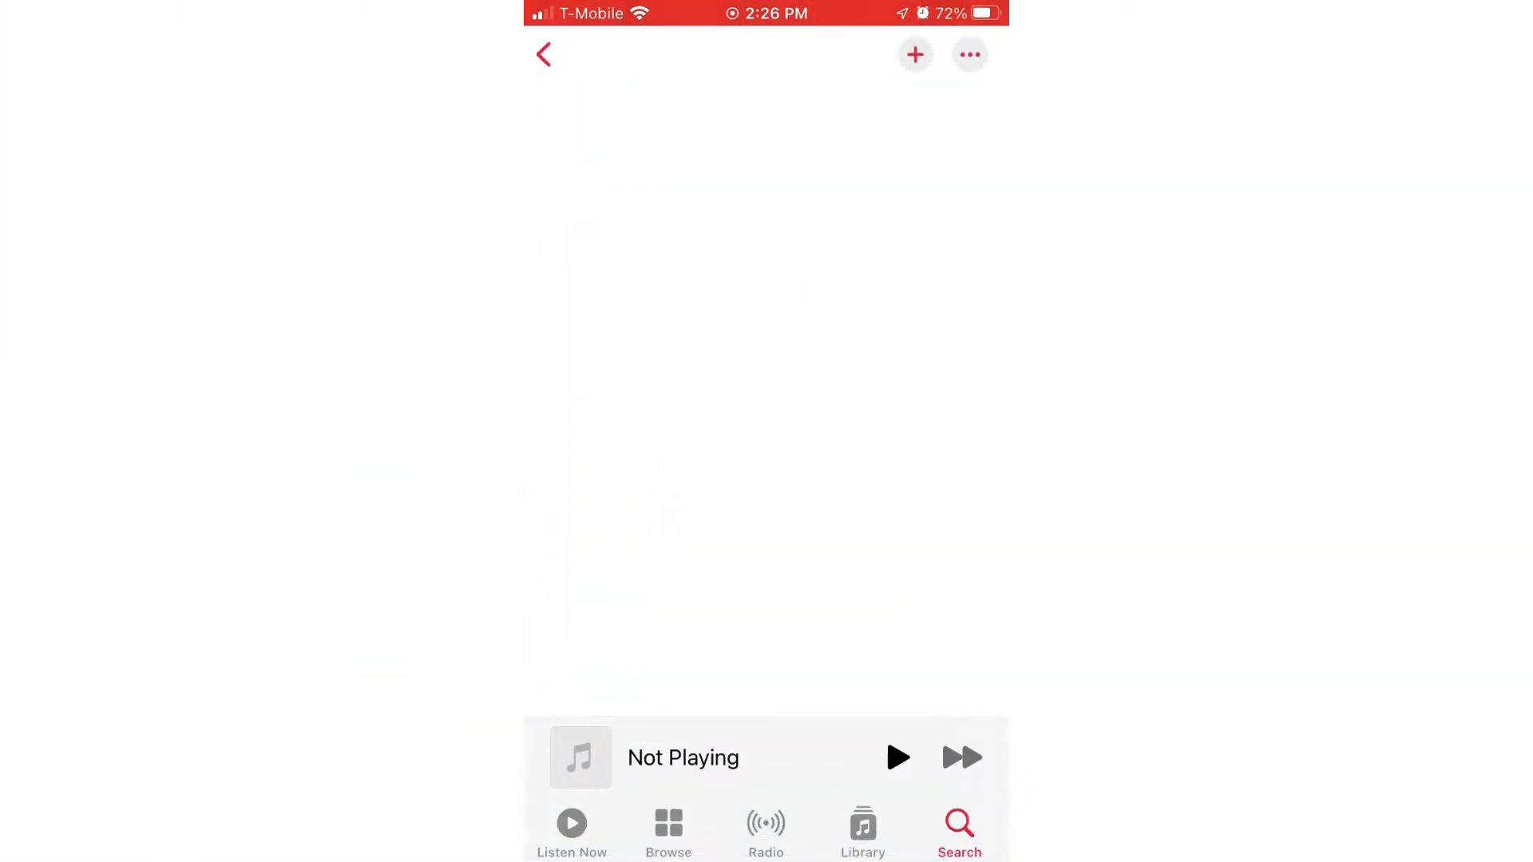
# Add the whole Chromatica album to Playlist Name and return to the Library.
pyautogui.click(968, 55)
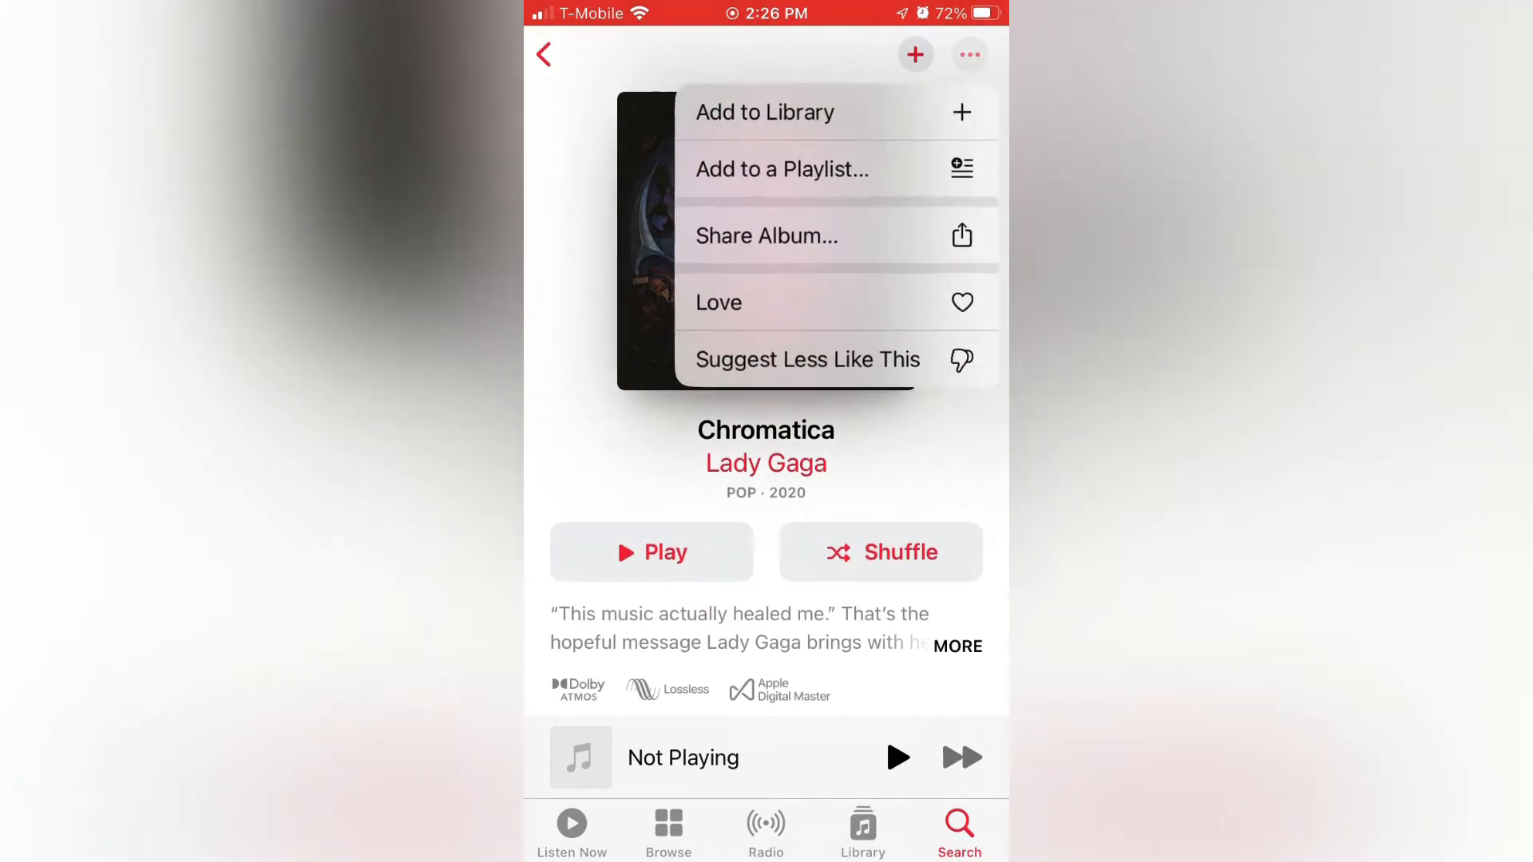
pyautogui.click(765, 111)
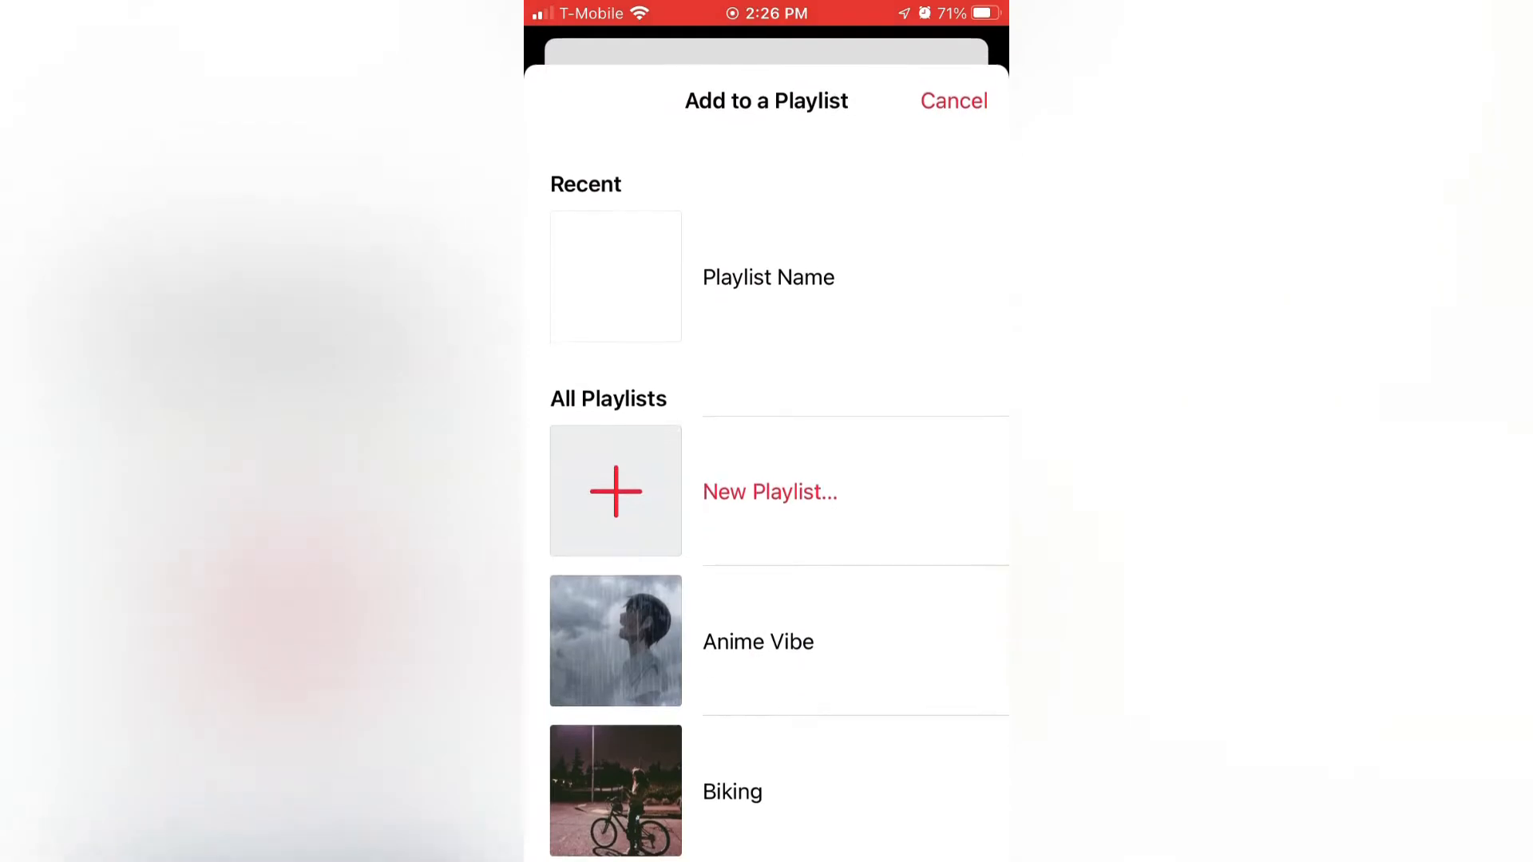
pyautogui.click(768, 277)
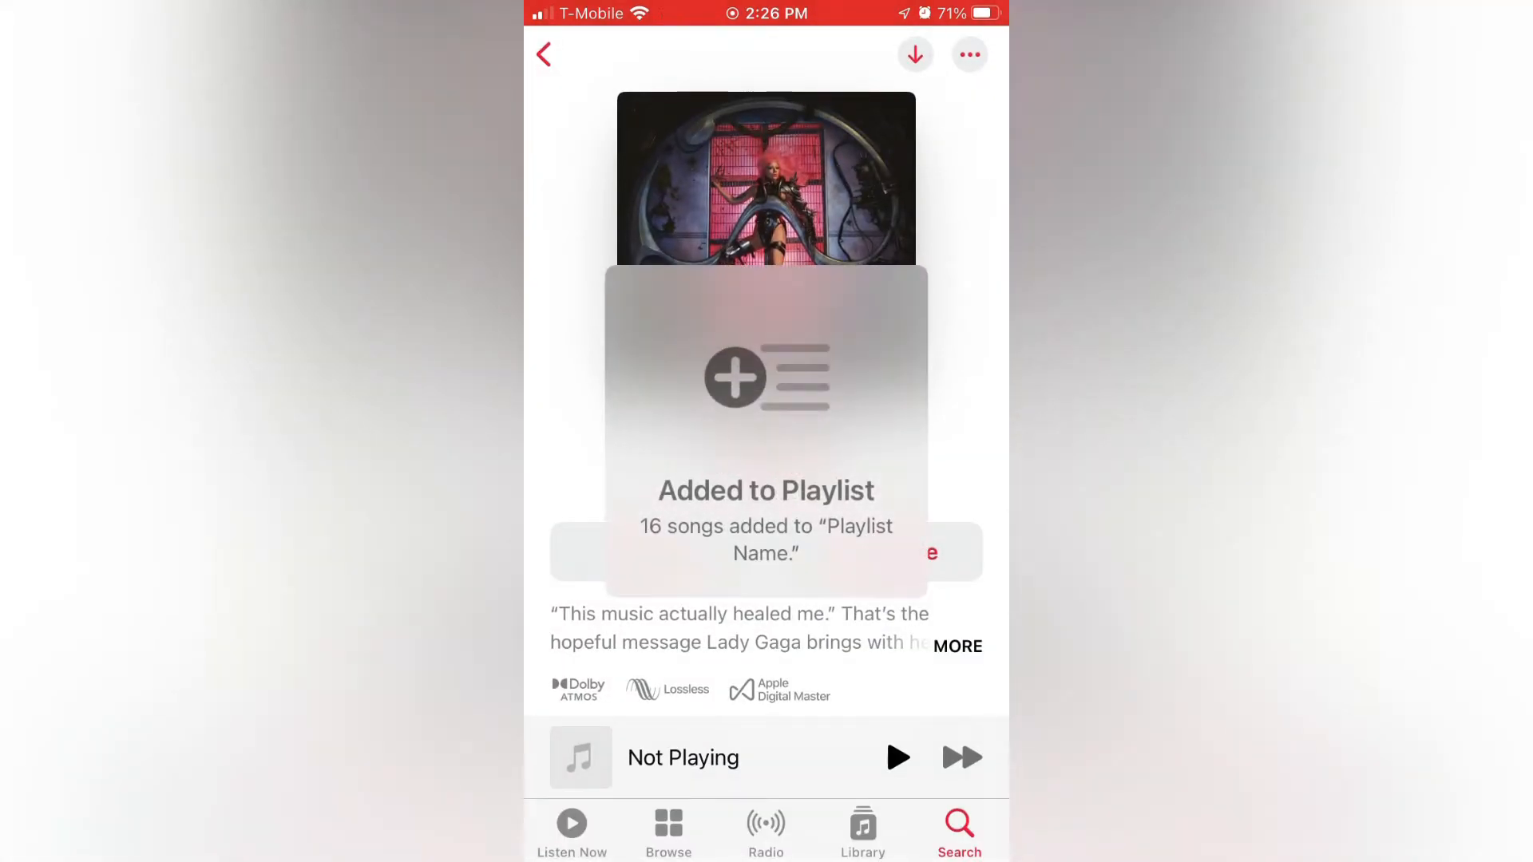
pyautogui.click(861, 829)
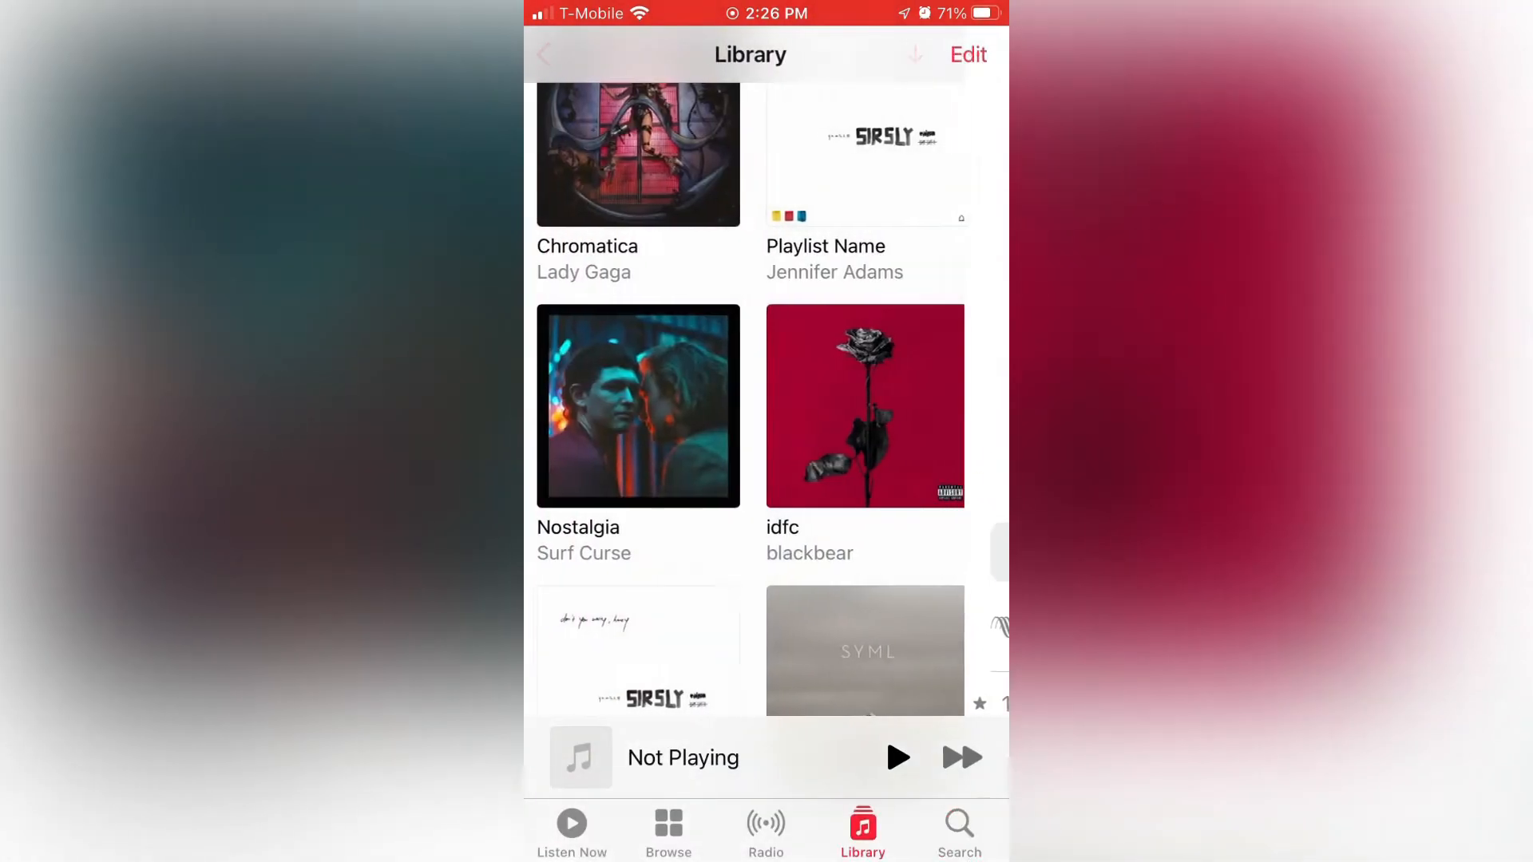
# Review Playlist Name's 17 songs: High by Sir Sly plus the Chromatica tracks.
pyautogui.scroll(-3)
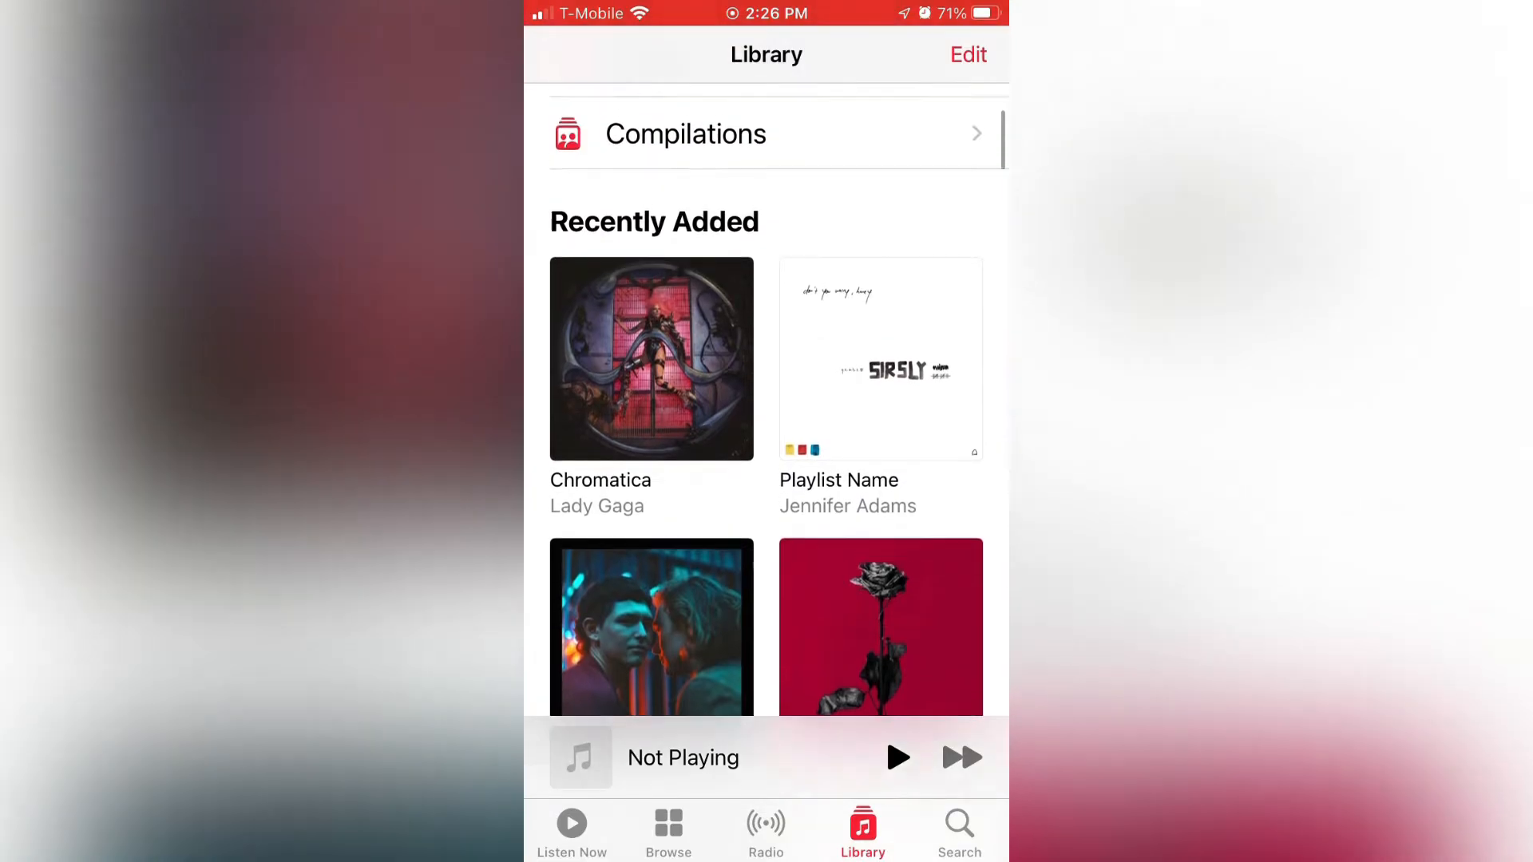
pyautogui.click(878, 359)
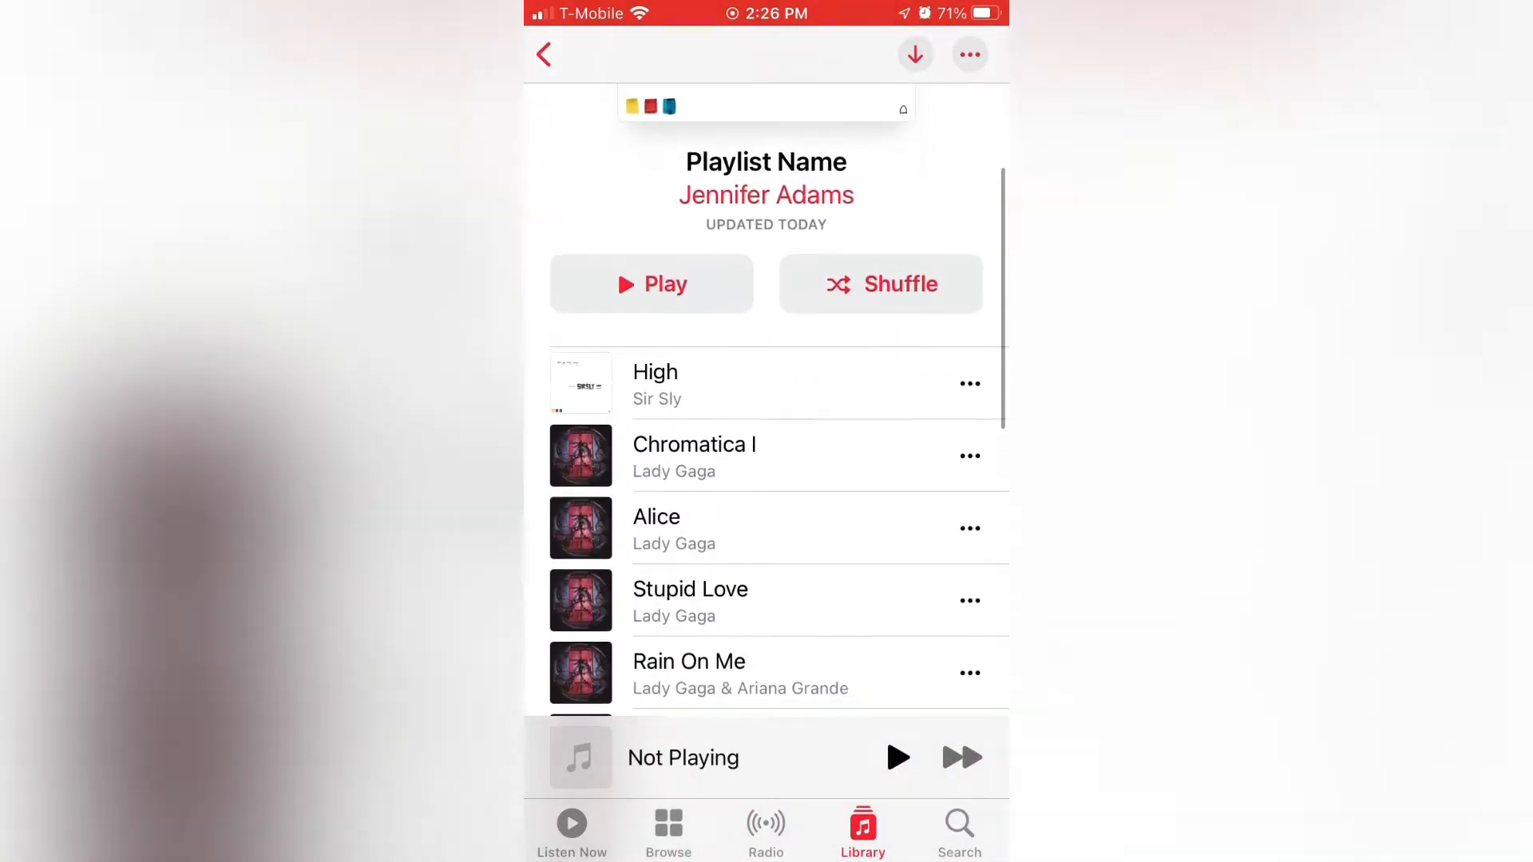
pyautogui.scroll(-3)
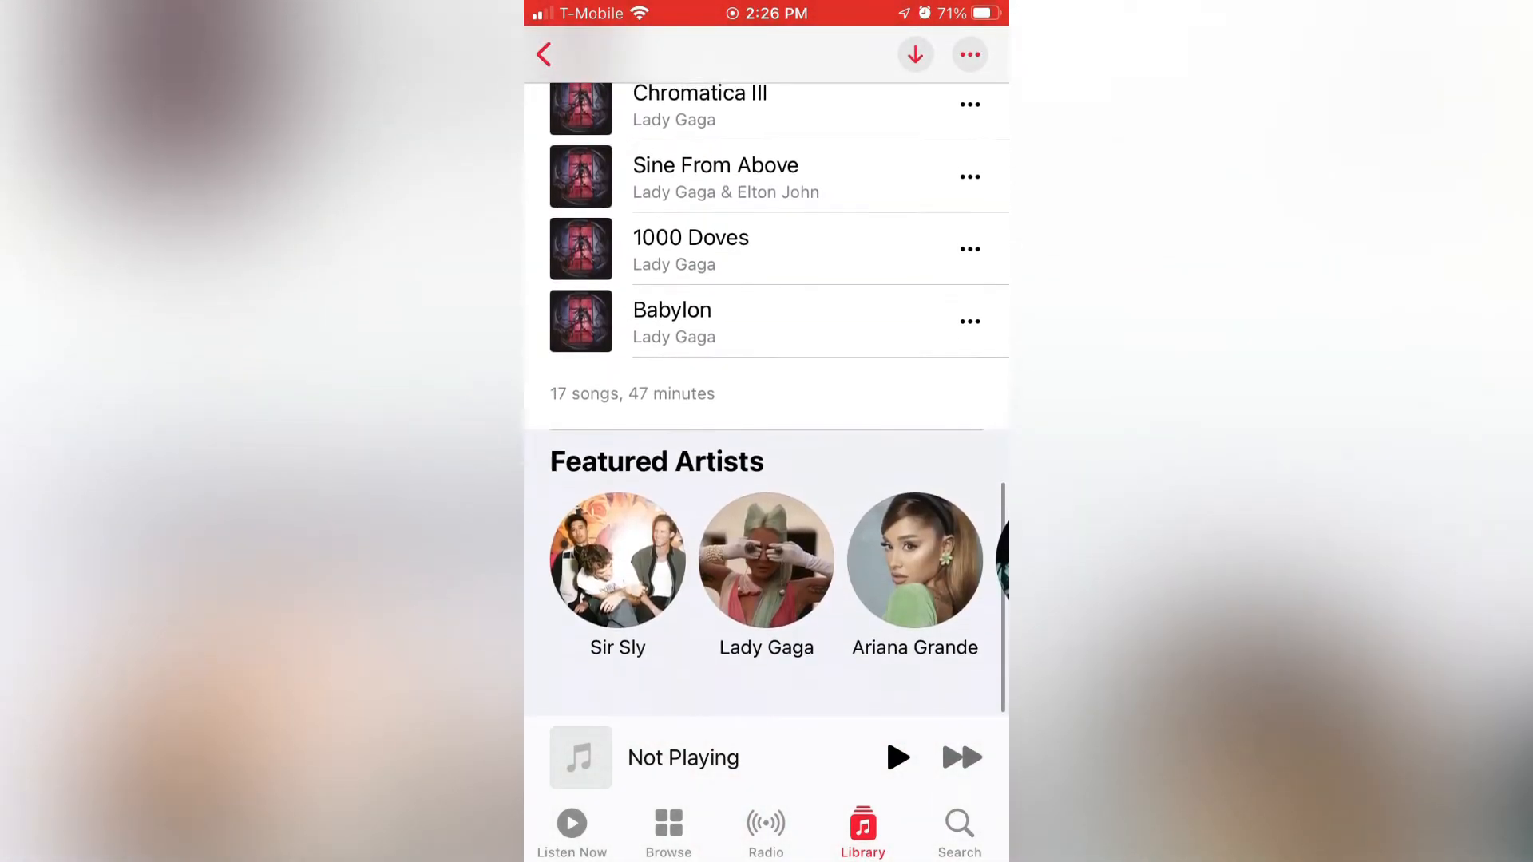